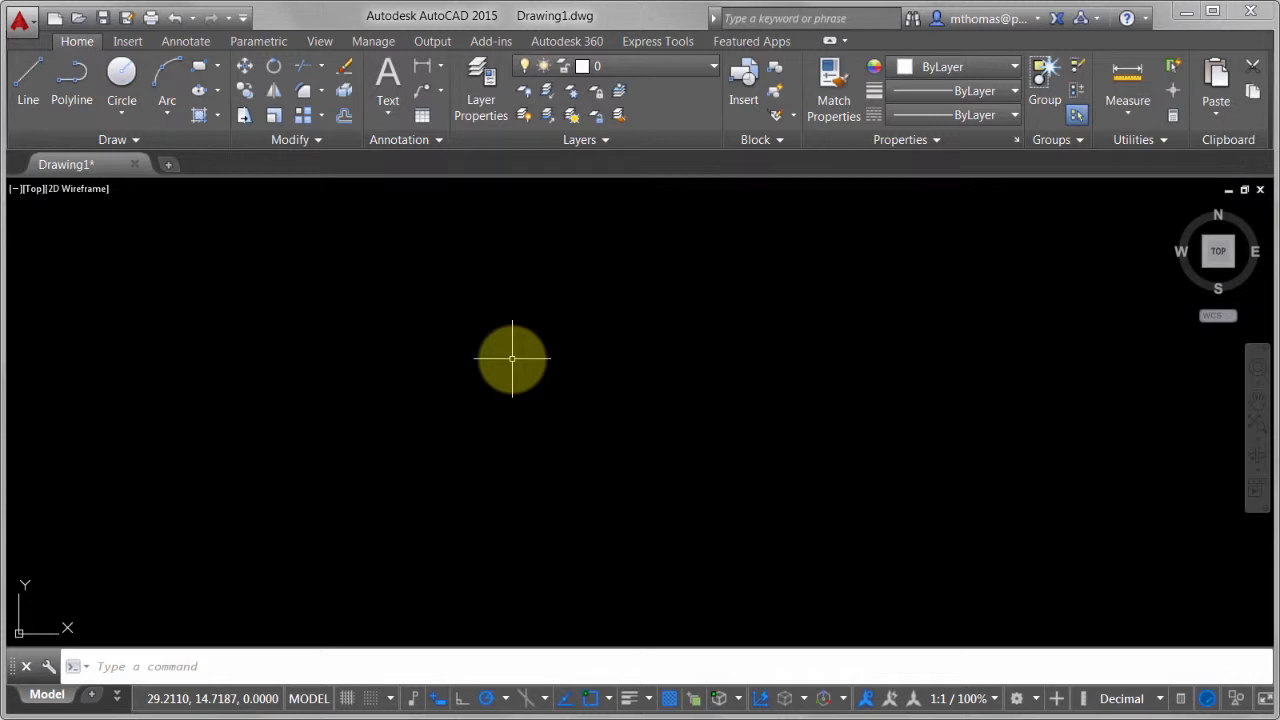
Draw a zigzag of three connected line segments starting at the left end
left_click(28, 76)
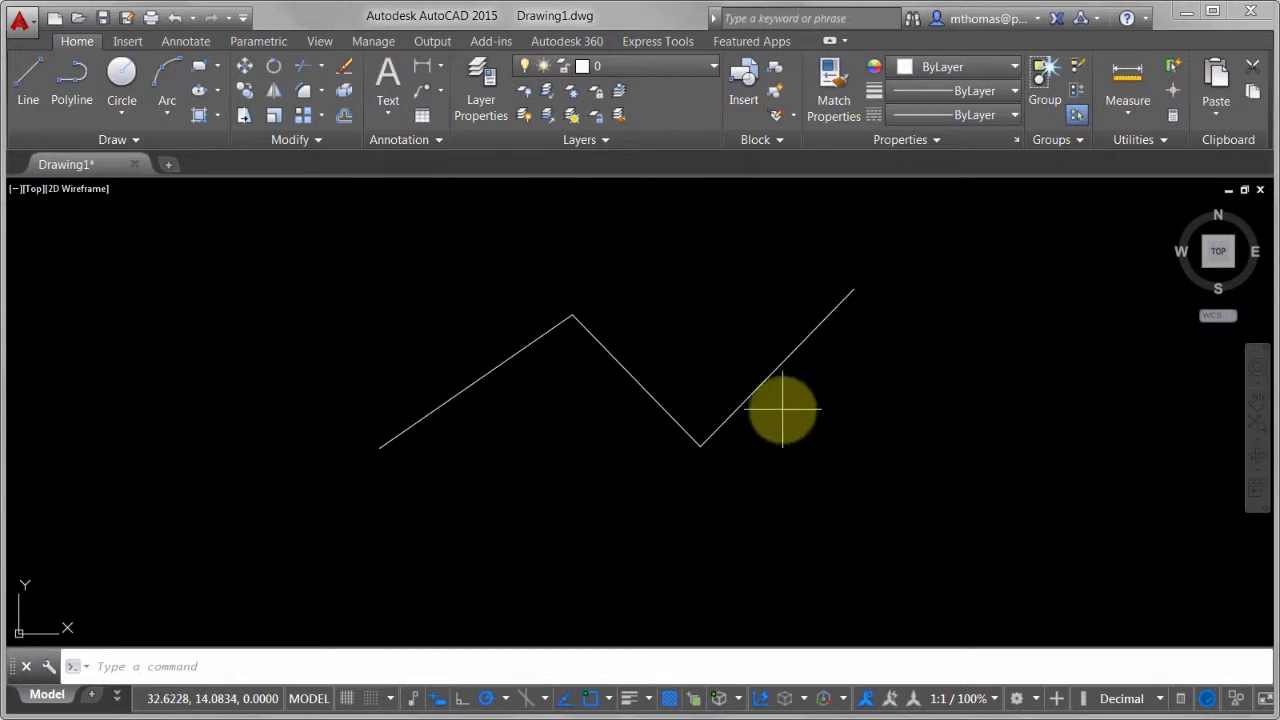
mouse_move(670, 272)
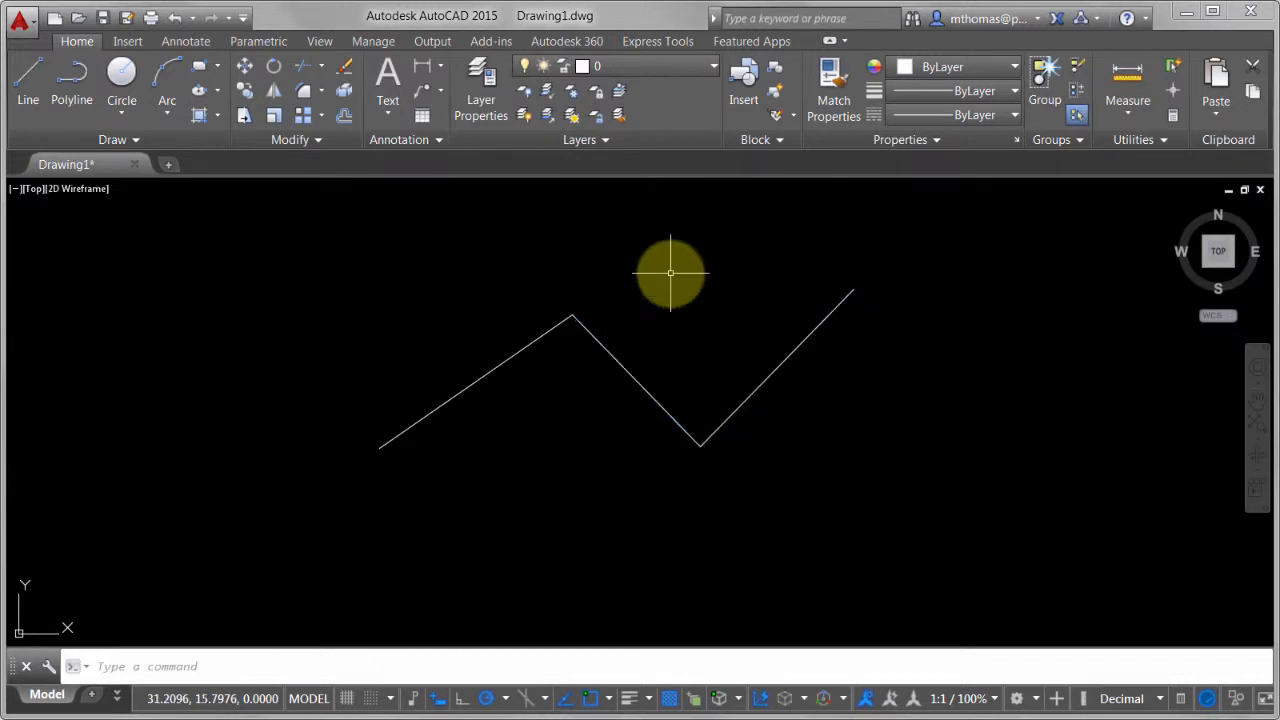
mouse_move(668, 270)
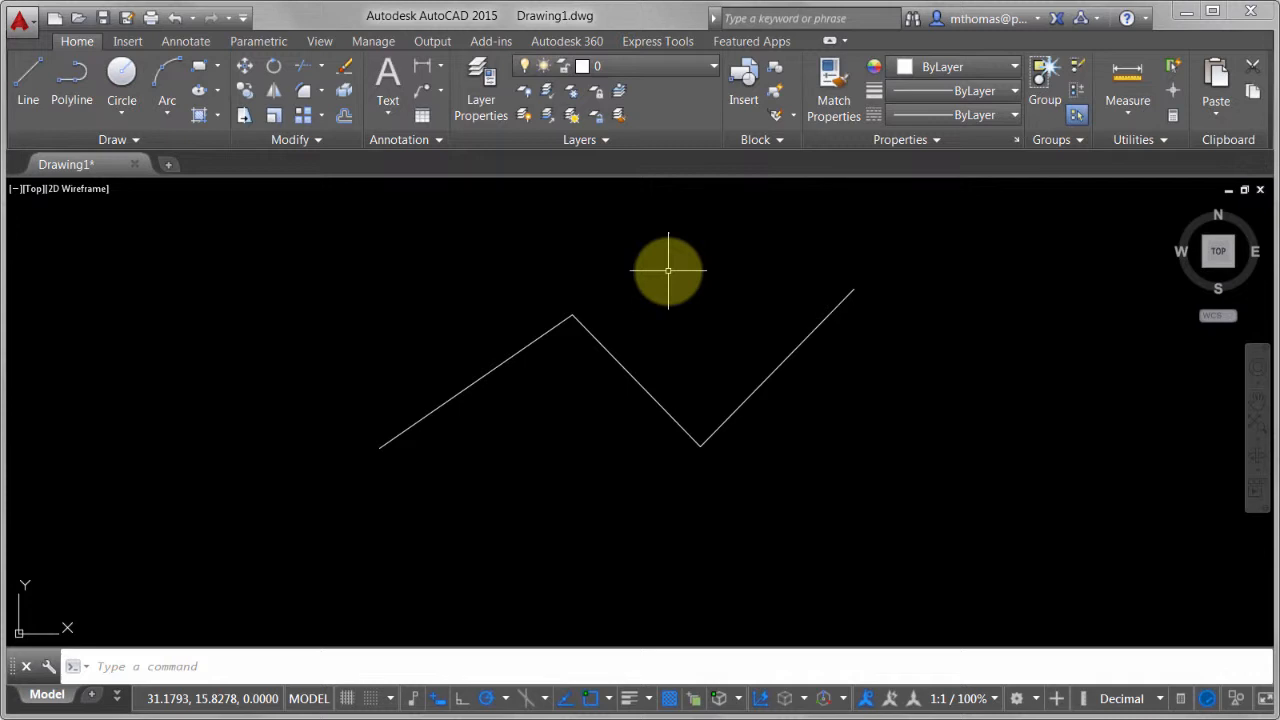
mouse_move(712, 304)
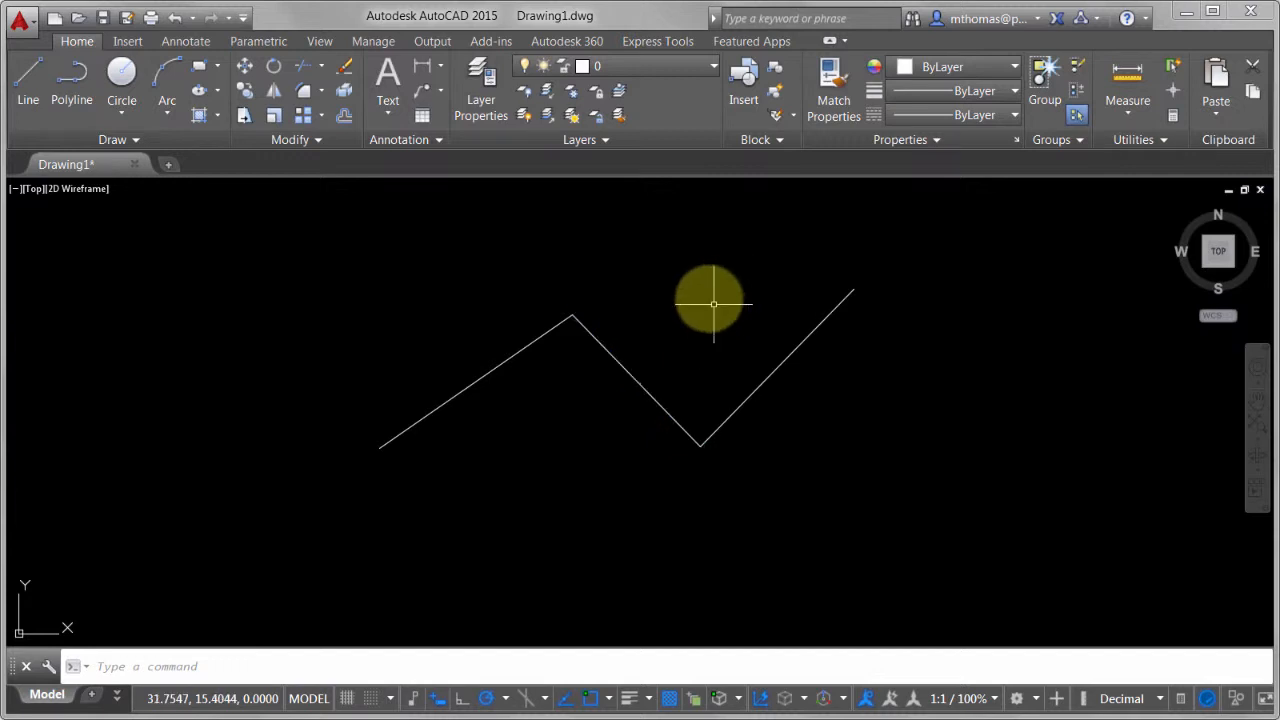
mouse_move(808, 494)
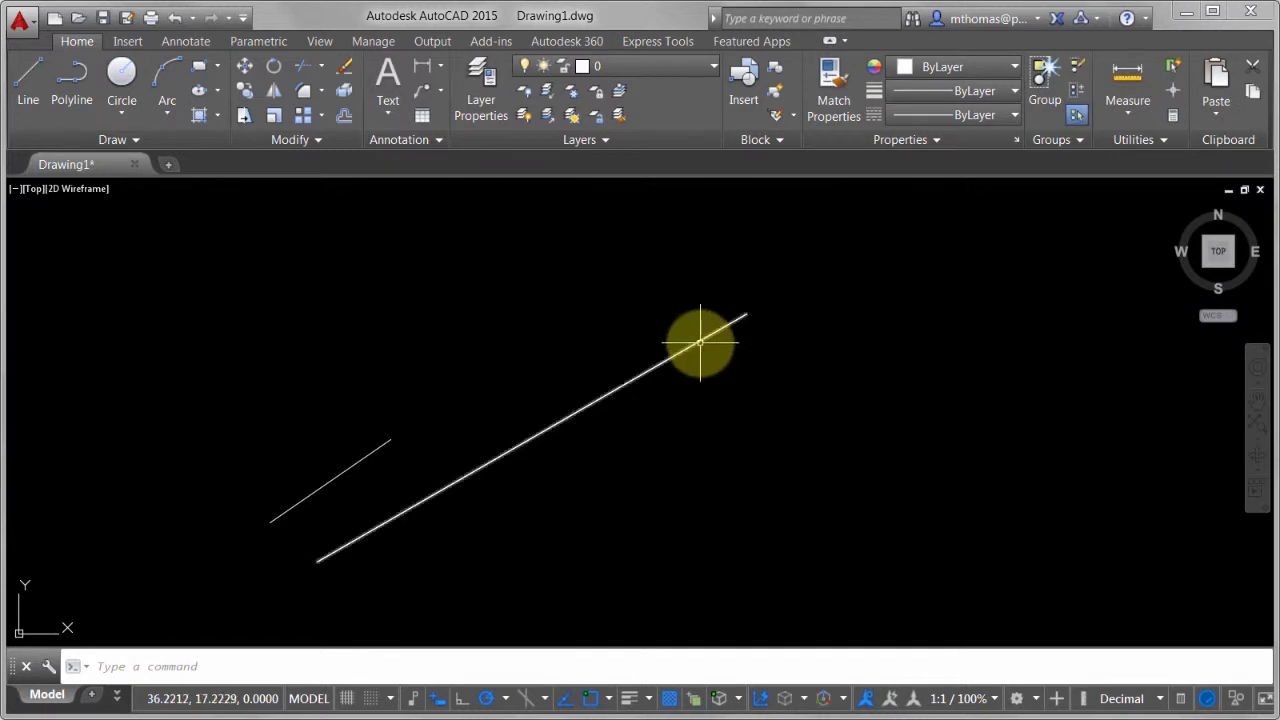
Stretch the long line's upper endpoint further up and to the right using its grip
left_click(700, 344)
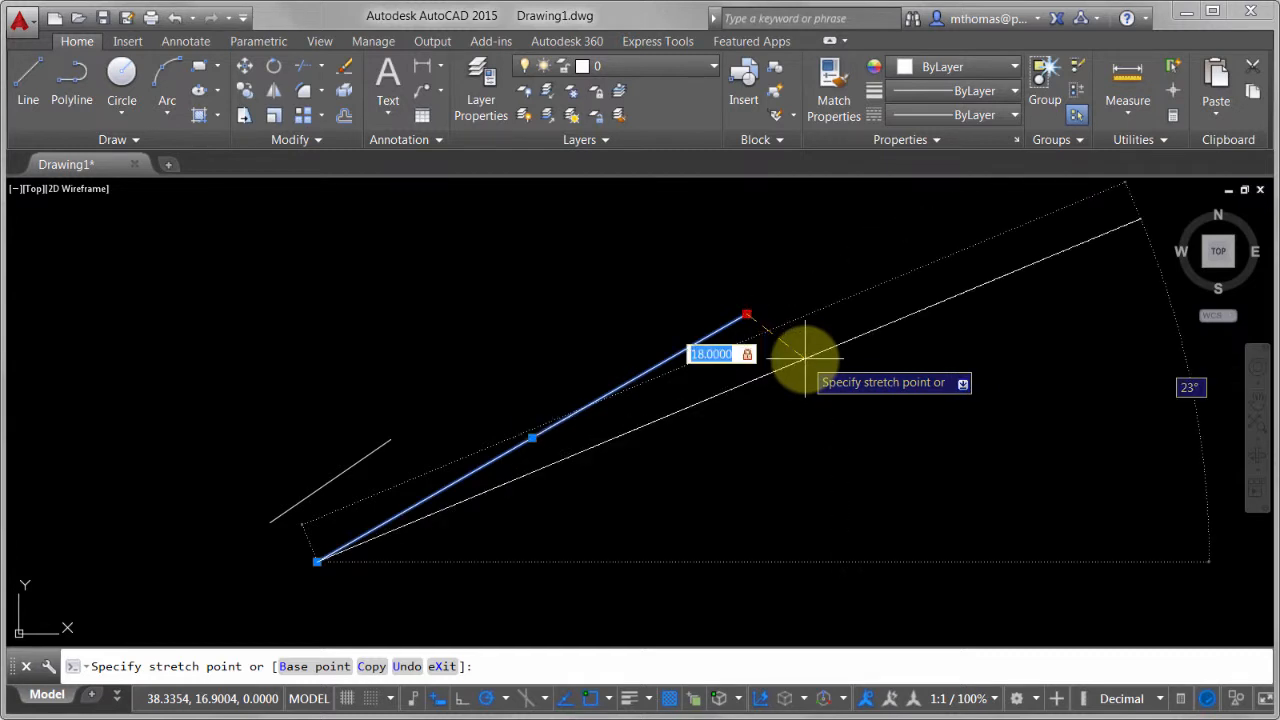
left_click(748, 314)
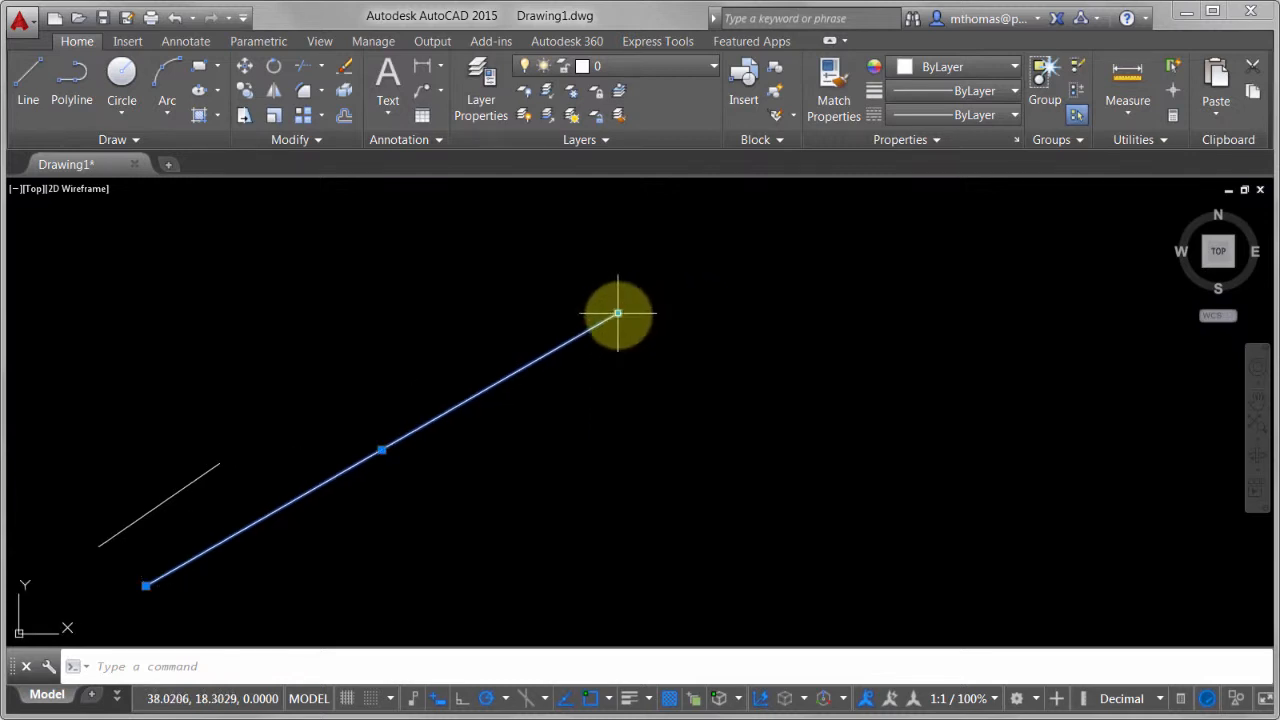
left_click(618, 312)
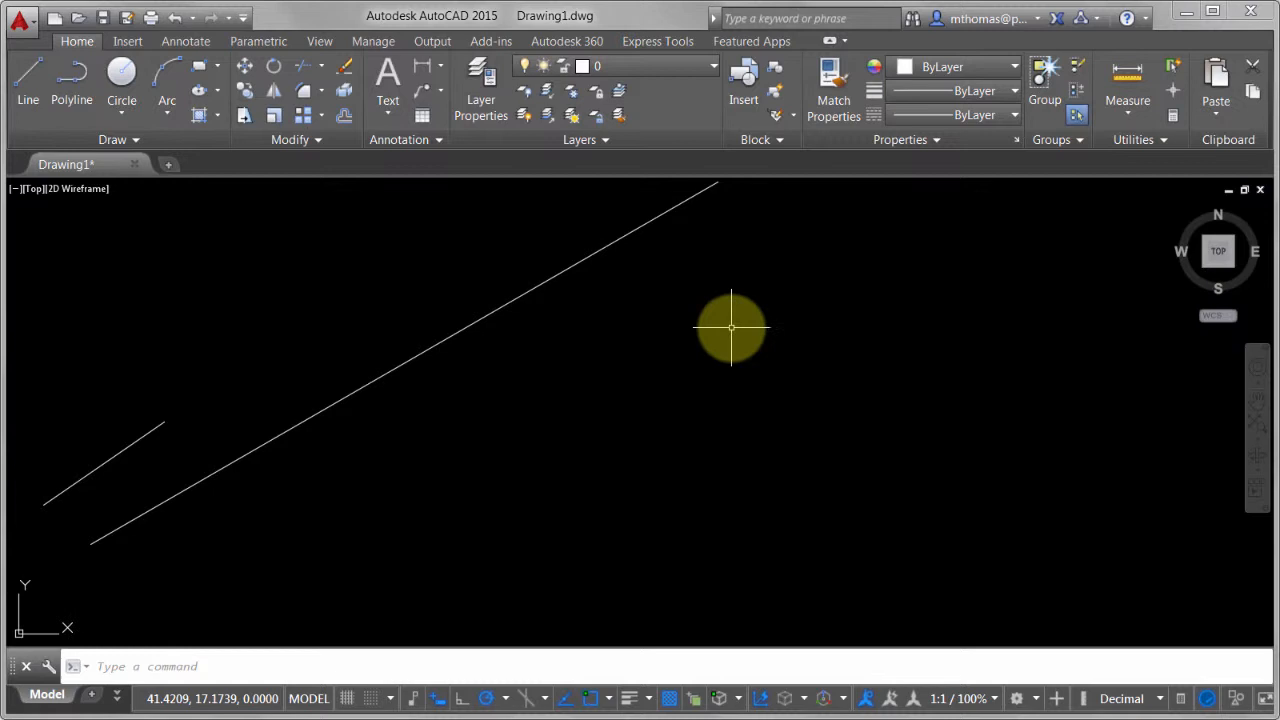
mouse_move(28, 90)
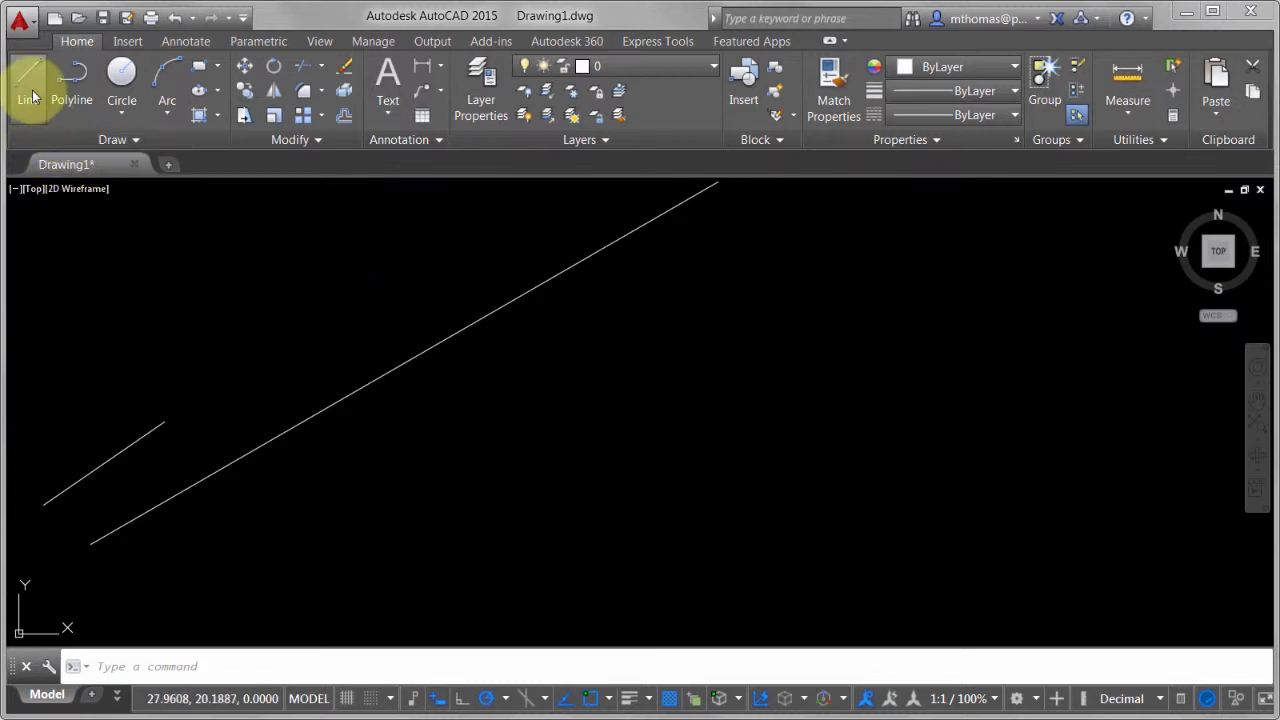
Draw a closed four-sided wedge with Line and Close, then begin a second closed shape
left_click(28, 80)
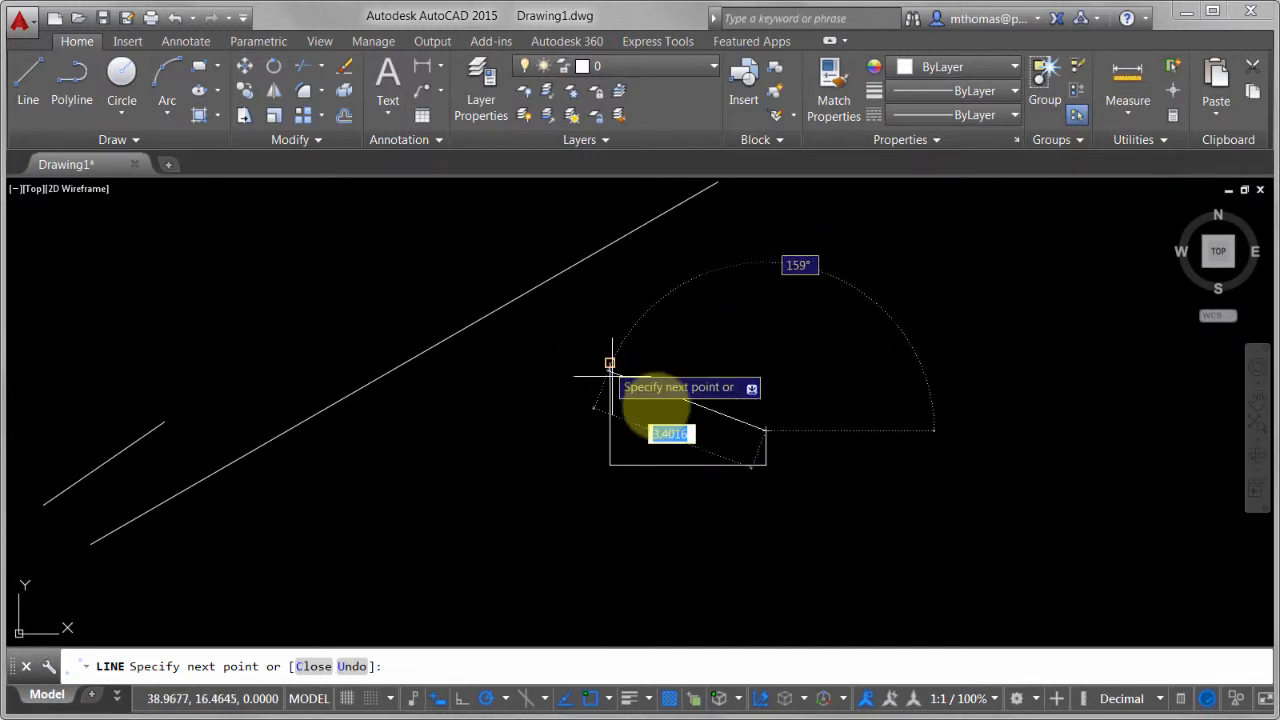
right_click(690, 400)
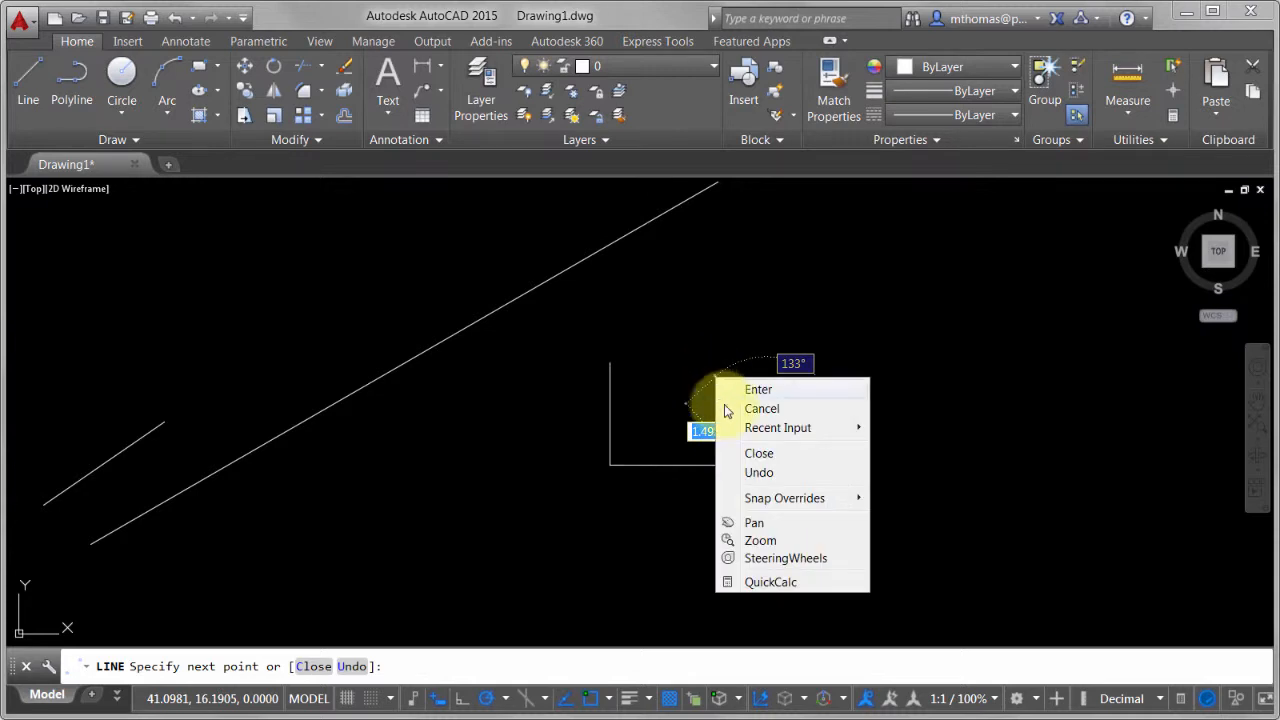
left_click(758, 388)
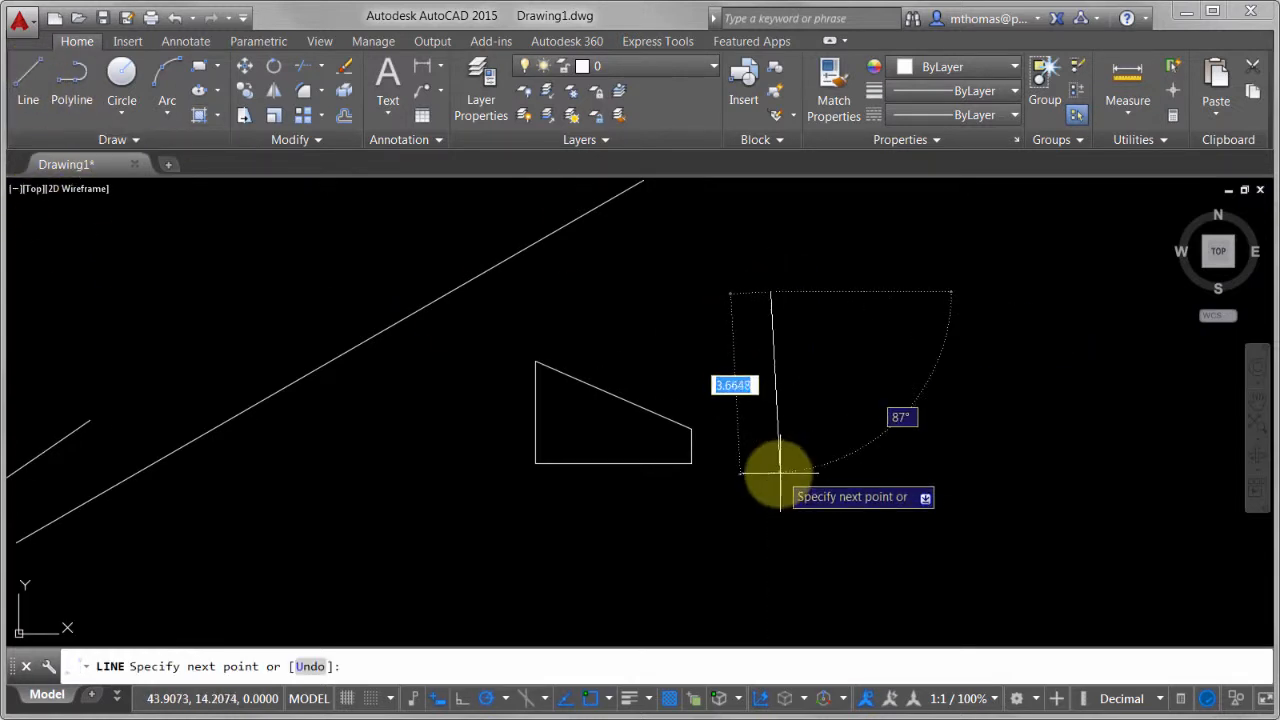
left_click(778, 470)
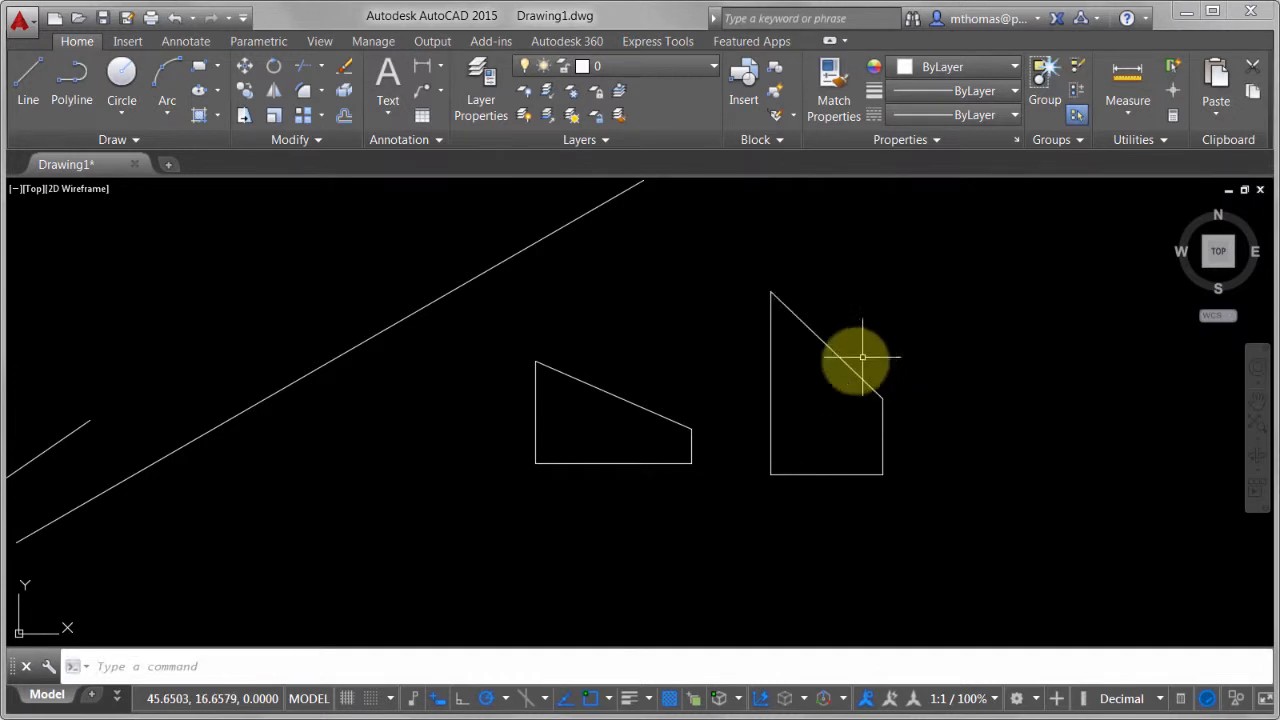
mouse_move(944, 300)
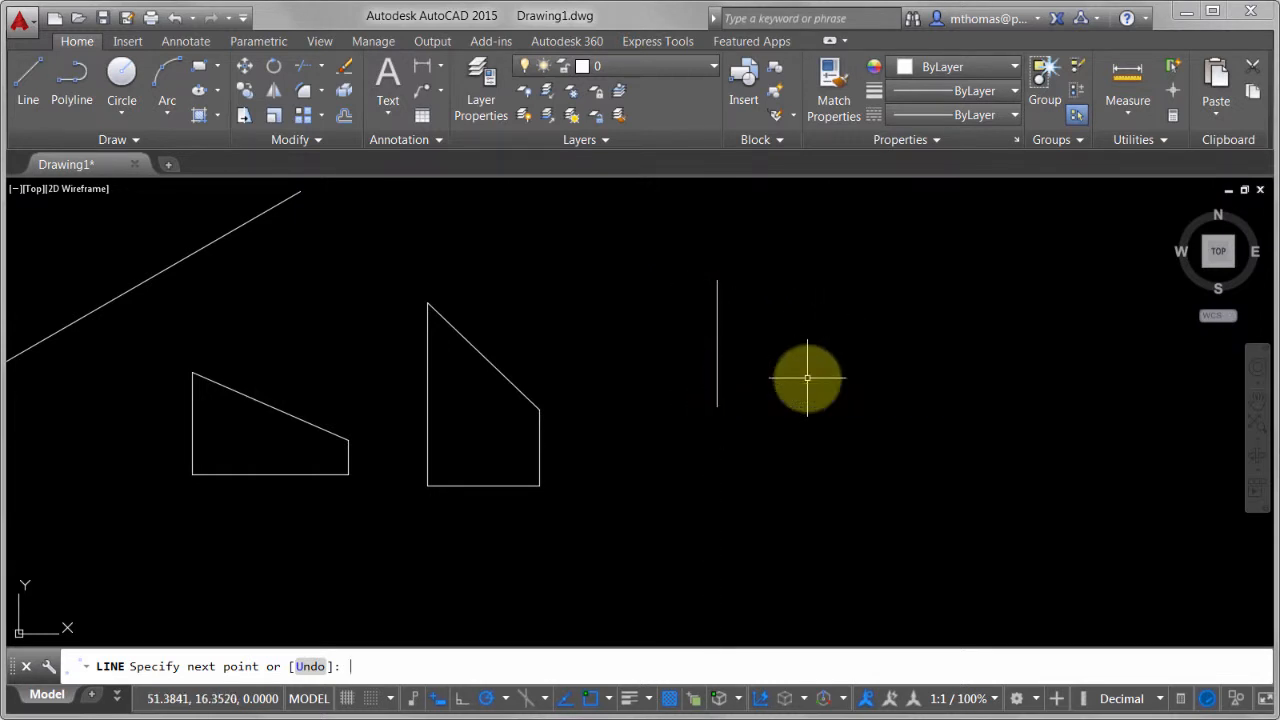
Draw a vertical line, then start a wedge of connected lines from its base
key("Escape")
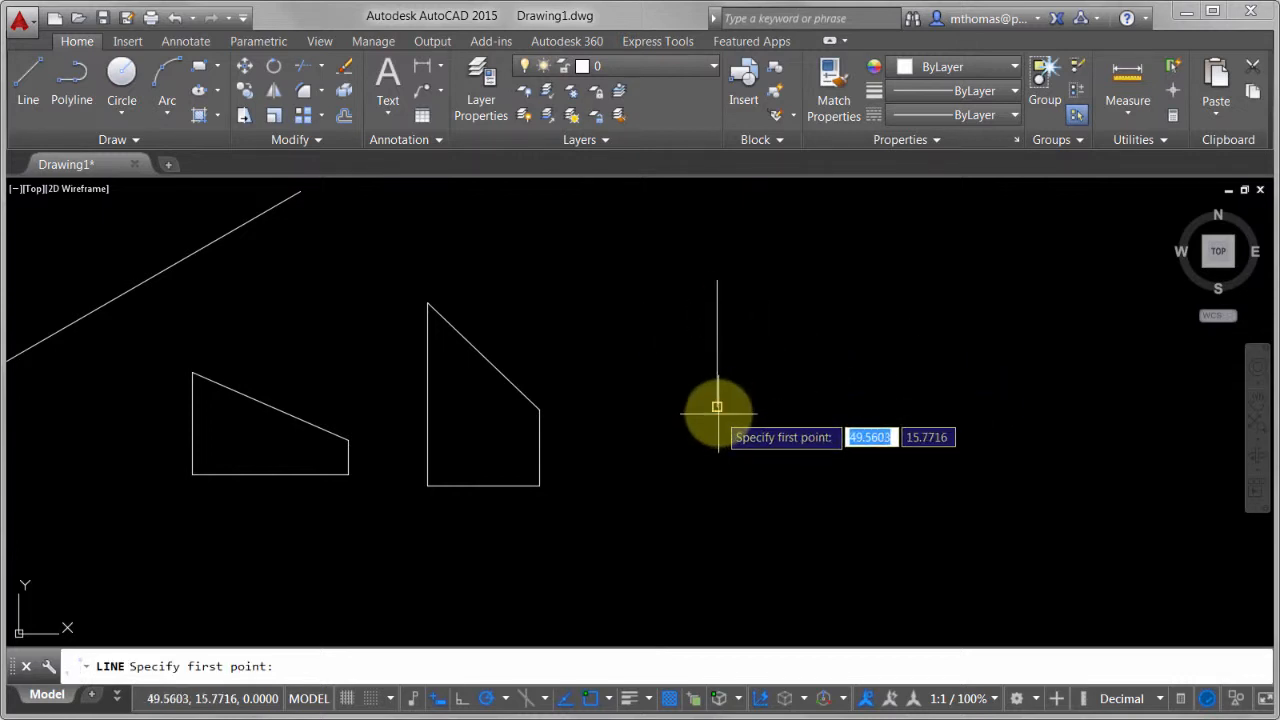
left_click(716, 404)
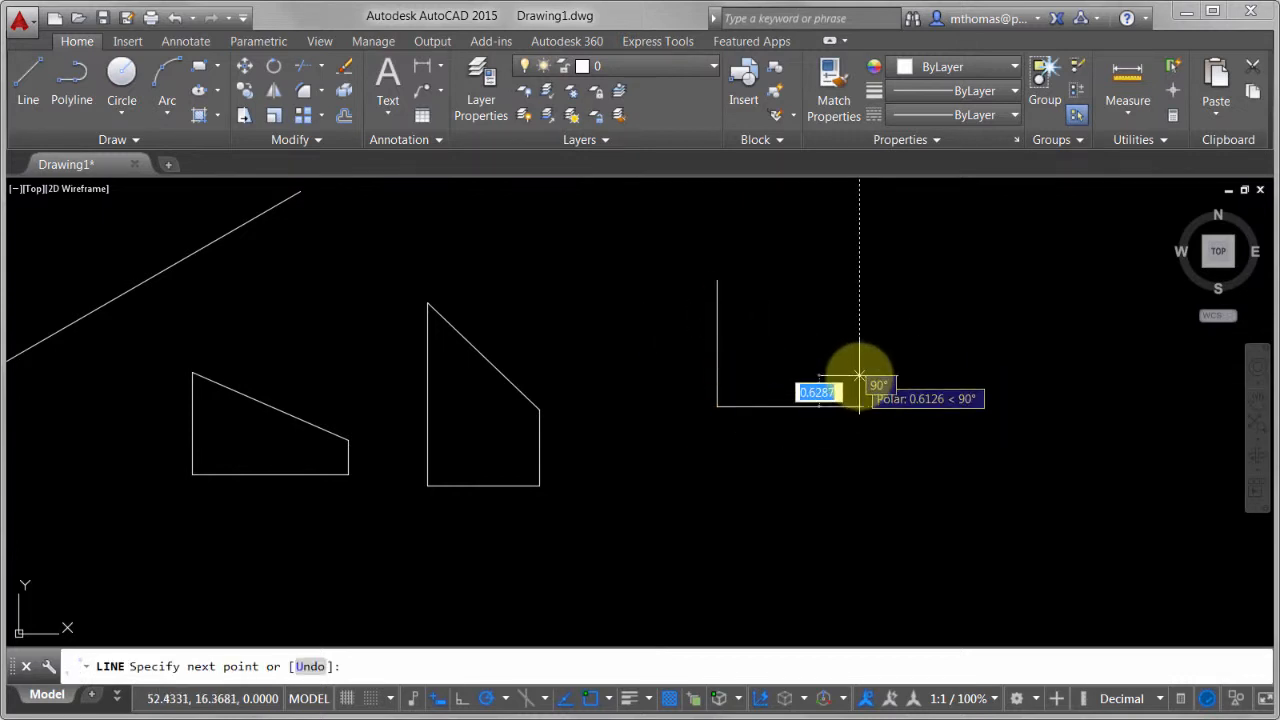
right_click(860, 384)
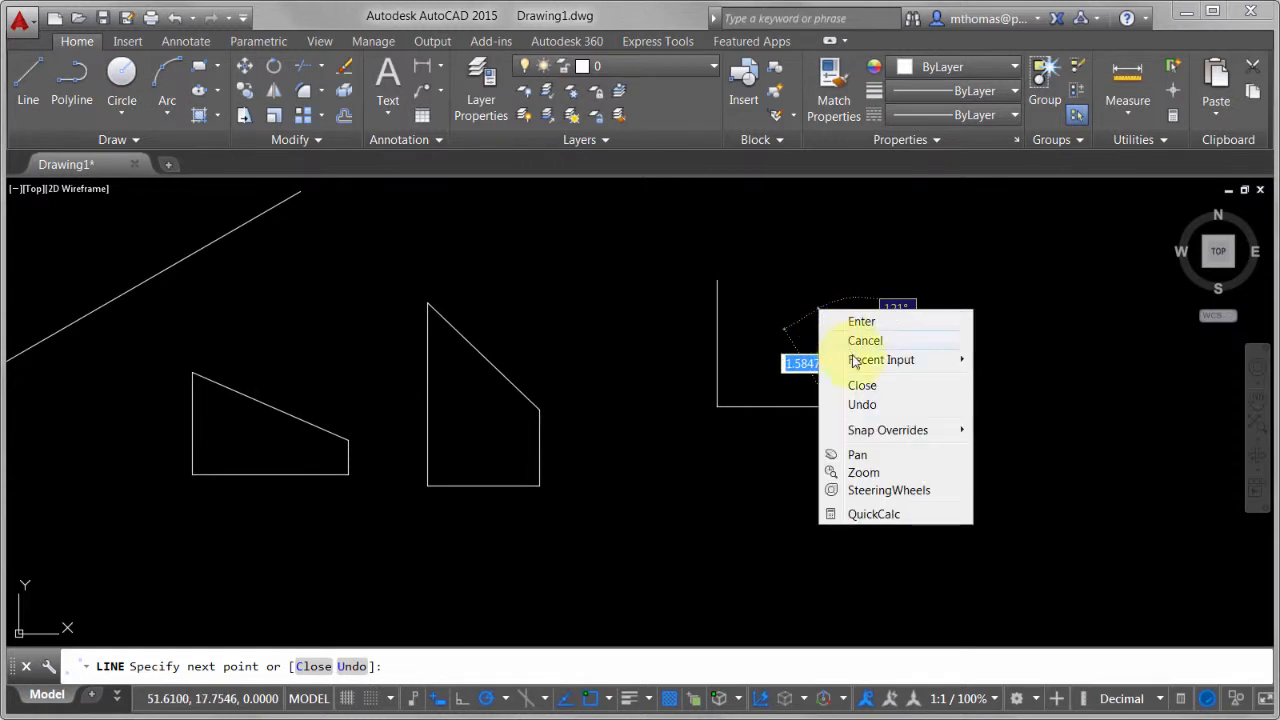
mouse_move(862, 390)
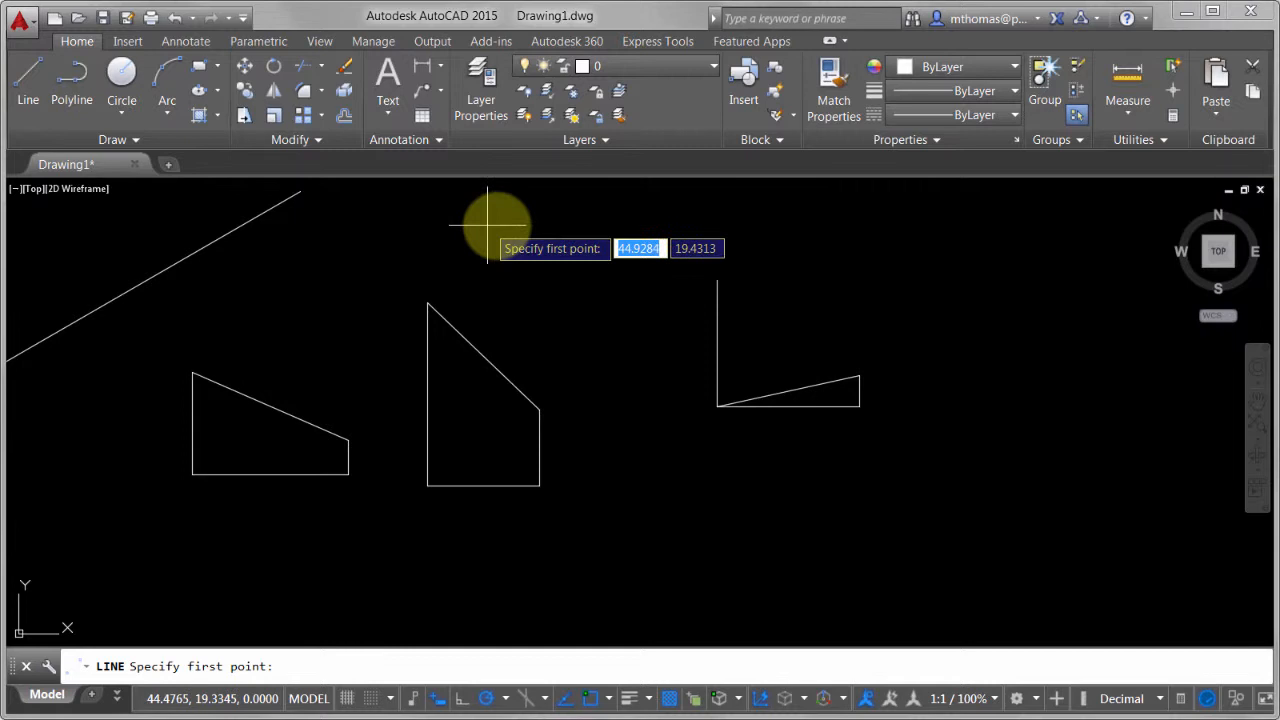
Draw a long vertical line and continue it into a stepped horizontal run
left_click(490, 224)
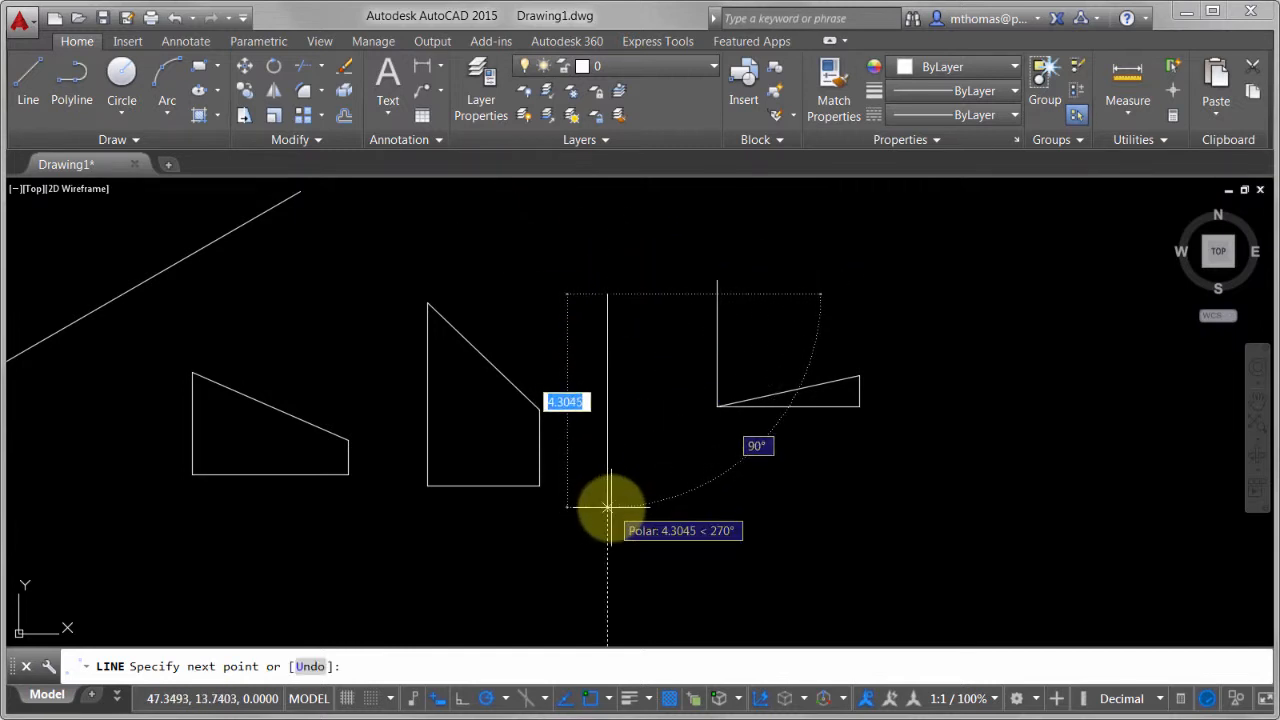
left_click(608, 504)
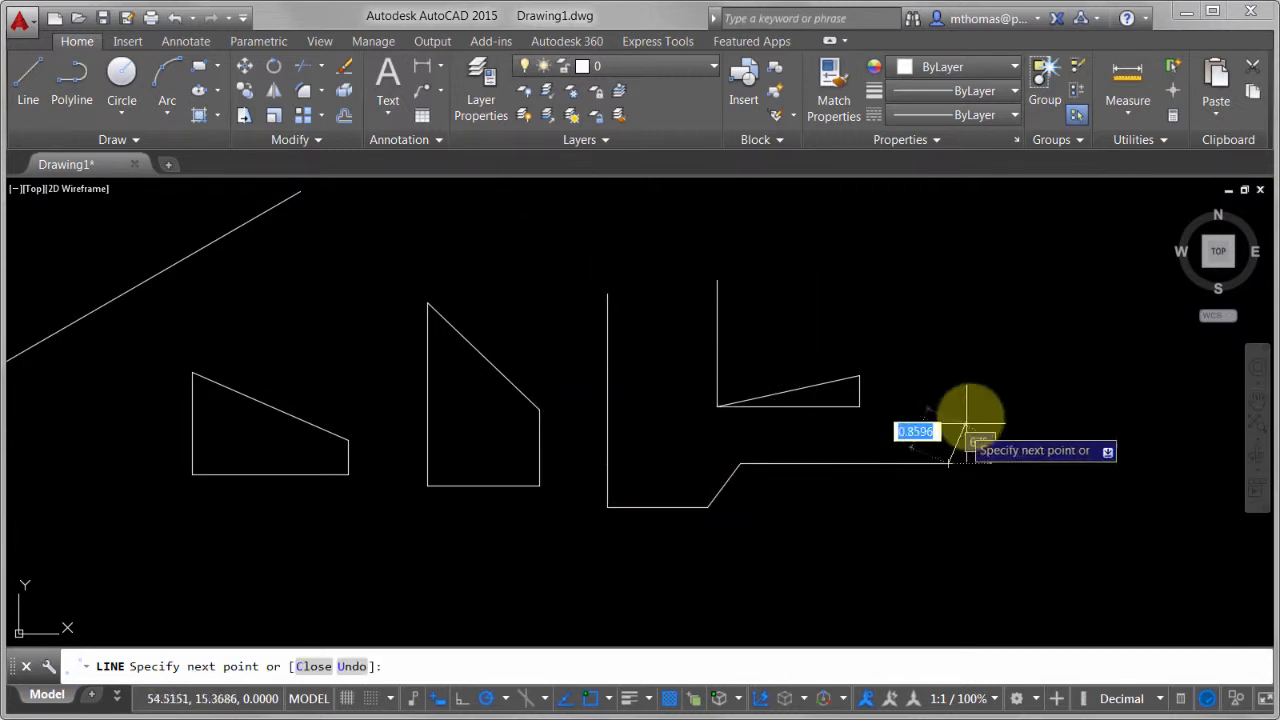
right_click(960, 410)
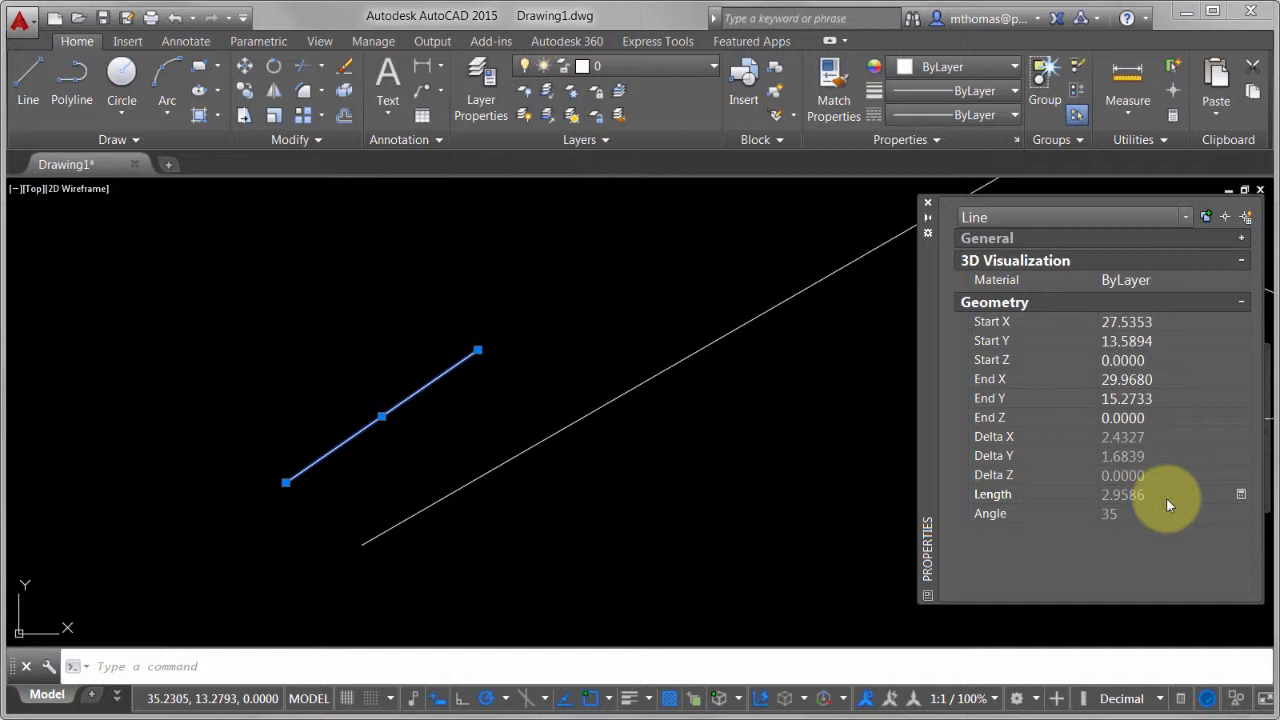
mouse_move(1144, 510)
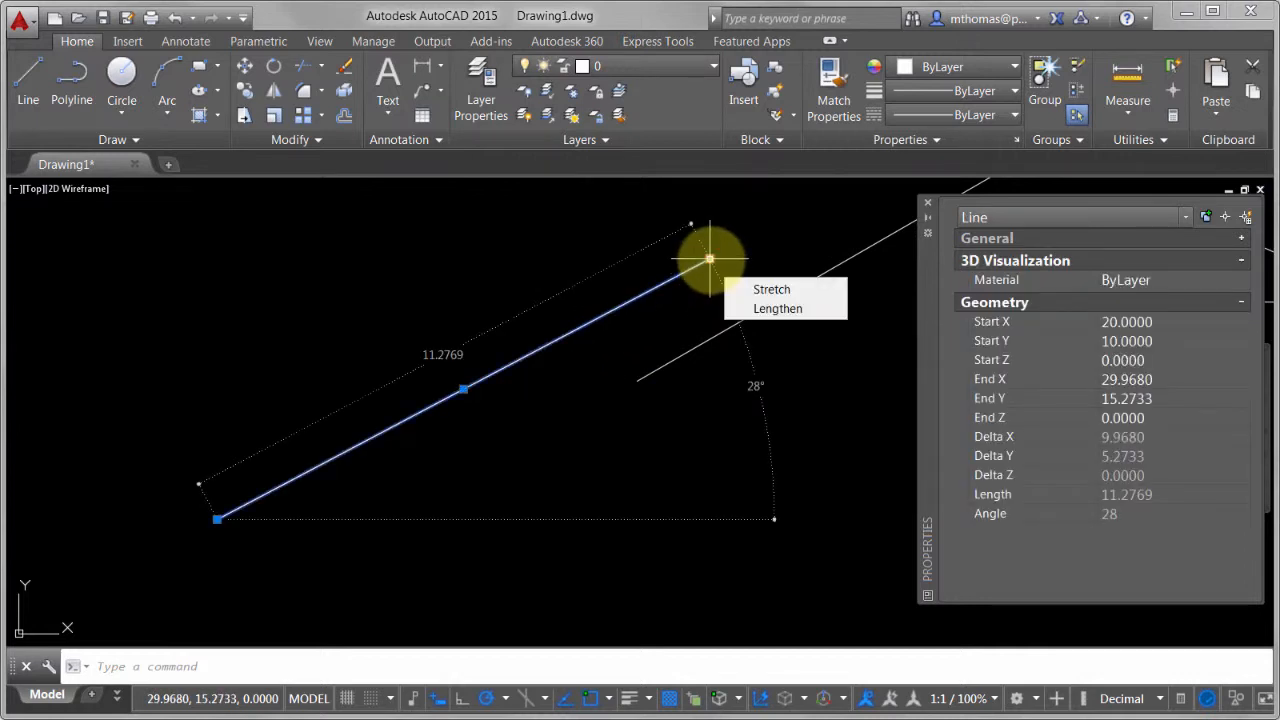
Stretch the 11.28-long slanted line's upper end by its grip toward a length near 9.94
left_click(772, 288)
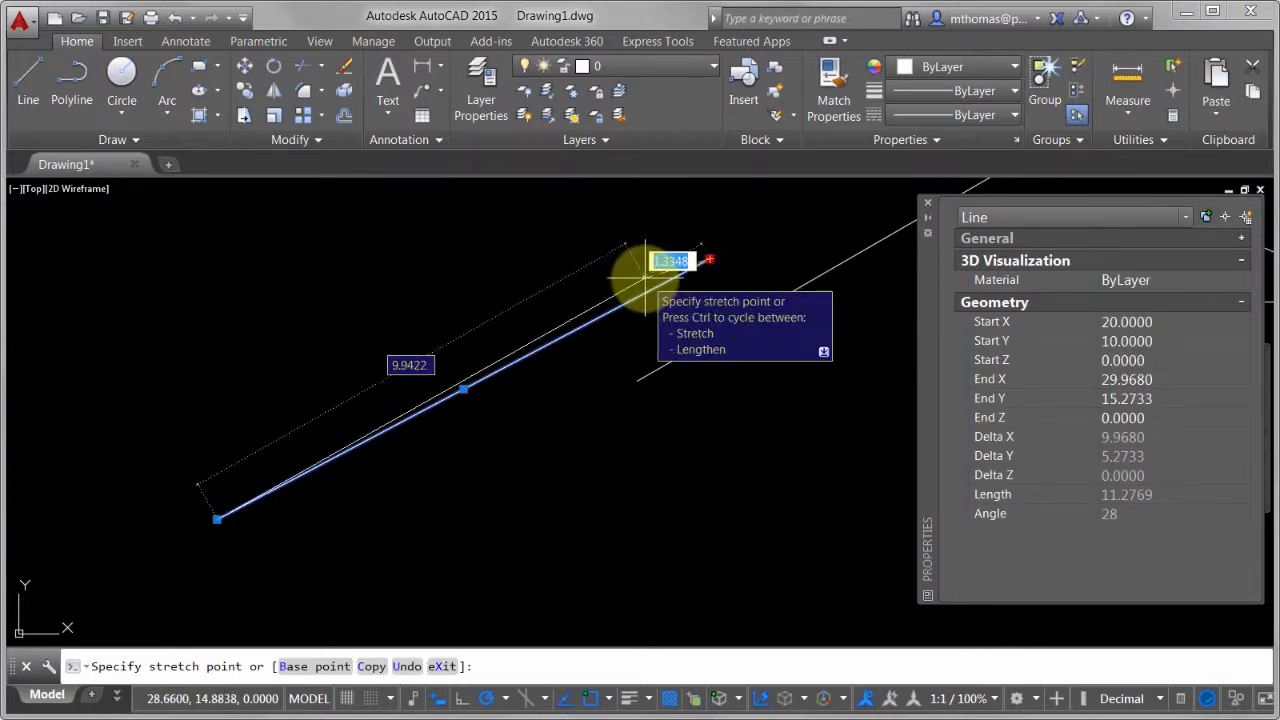